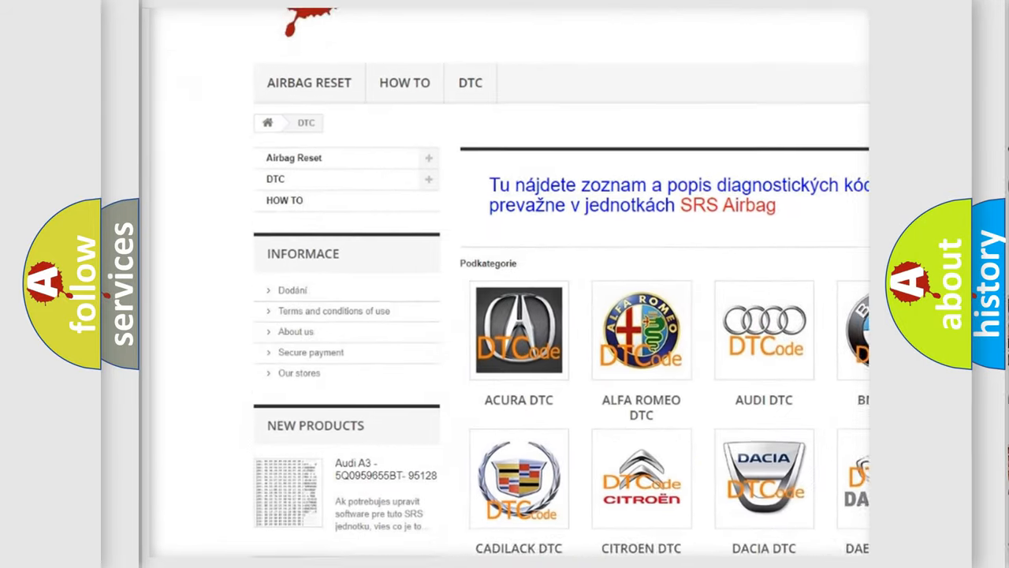
scroll(down, 3)
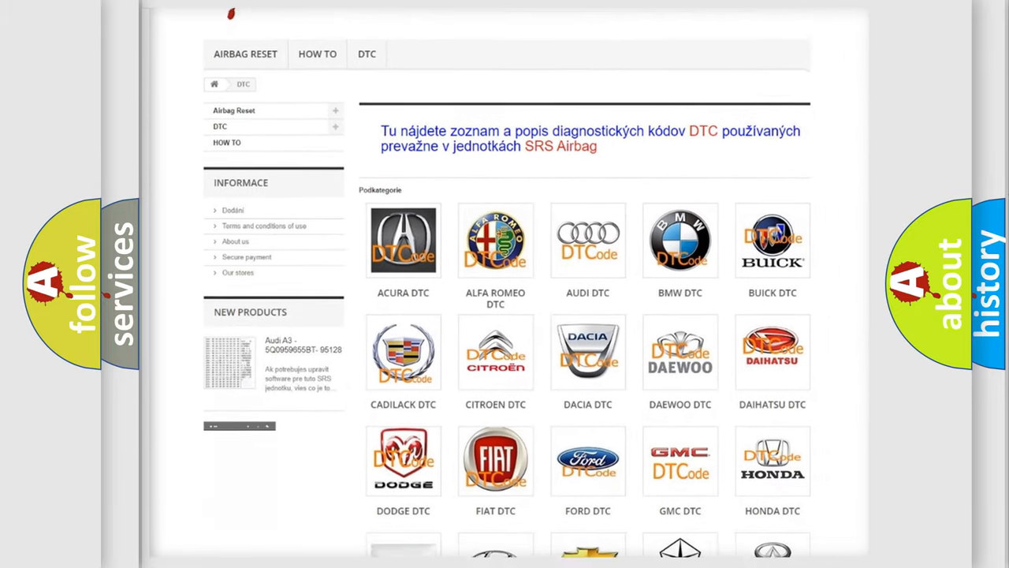
scroll(down, 3)
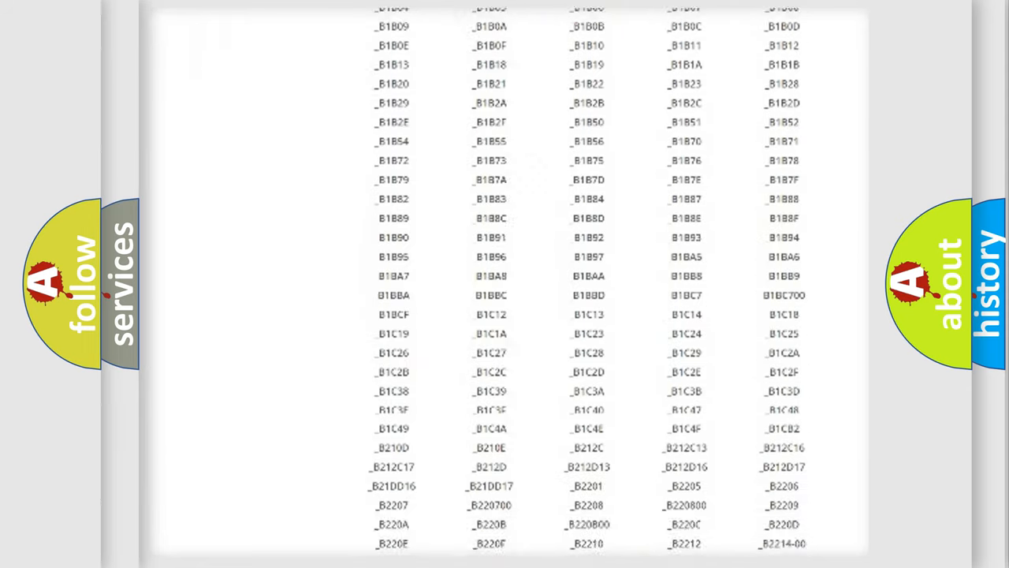
scroll(up, 3)
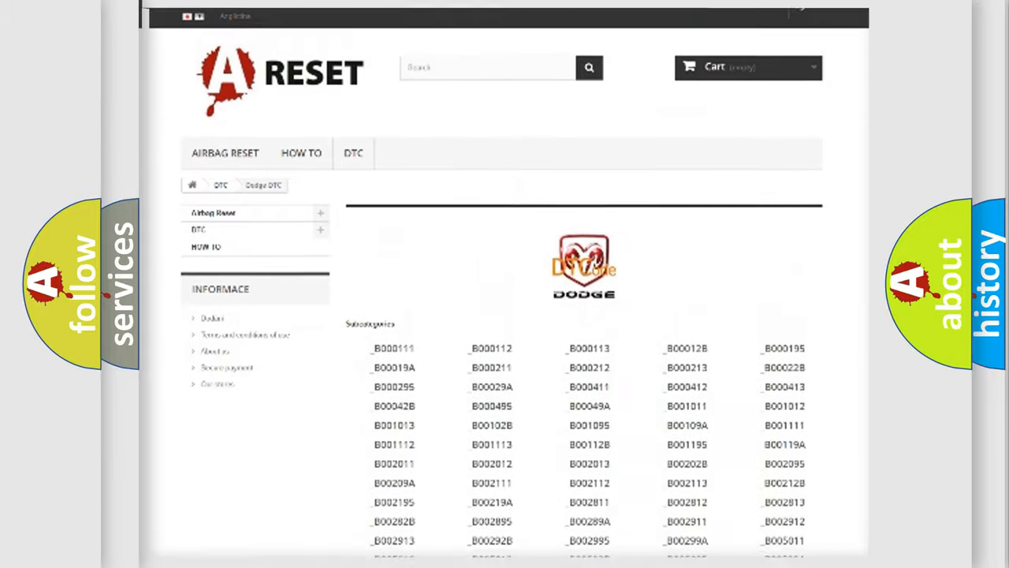